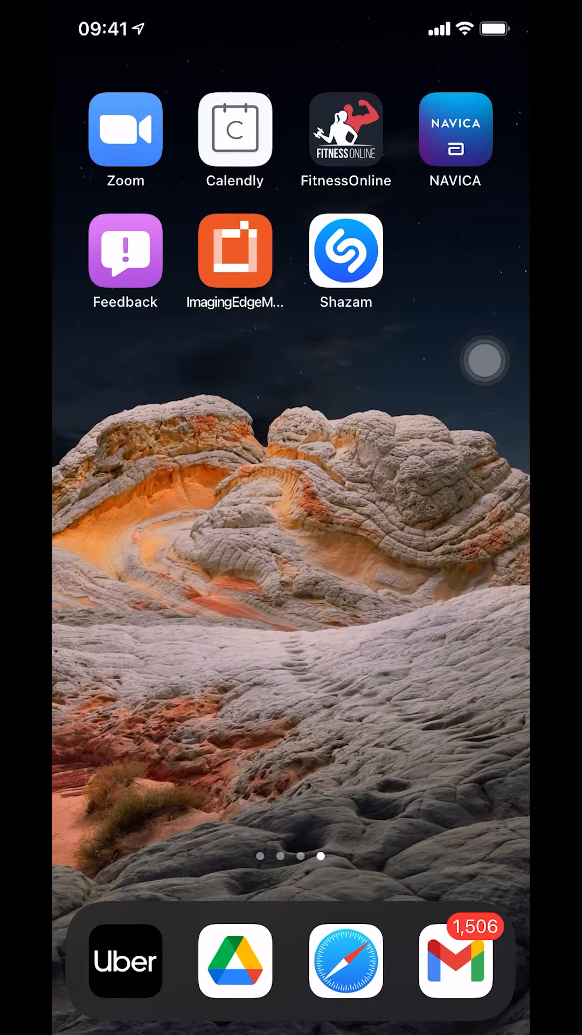
Step: Launch Gmail from the dock to reach the combined inbox
{"action": "left_click", "coordinate": [455, 961]}
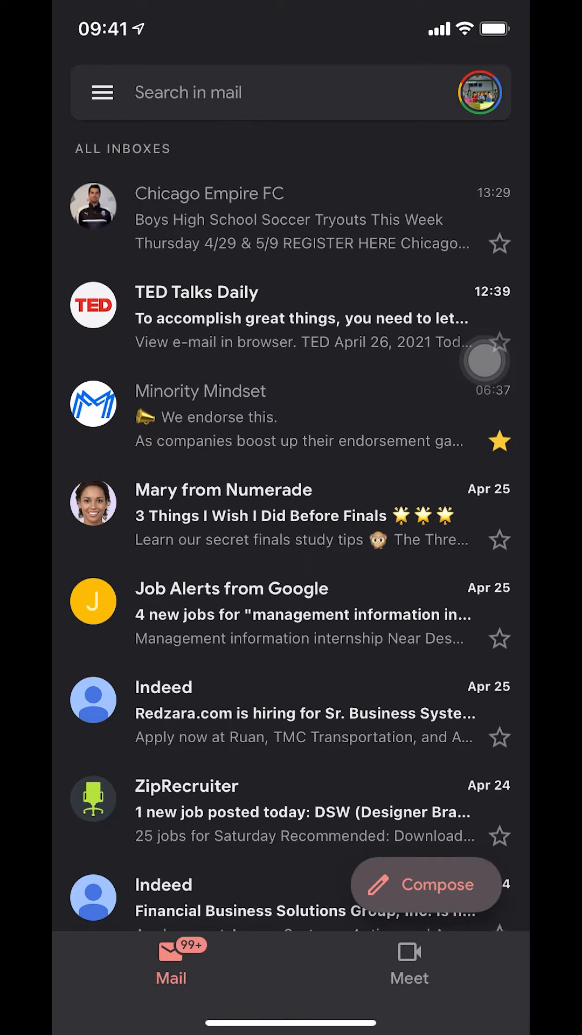
Step: Start a new blank email draft via Compose
{"action": "left_click", "coordinate": [426, 885]}
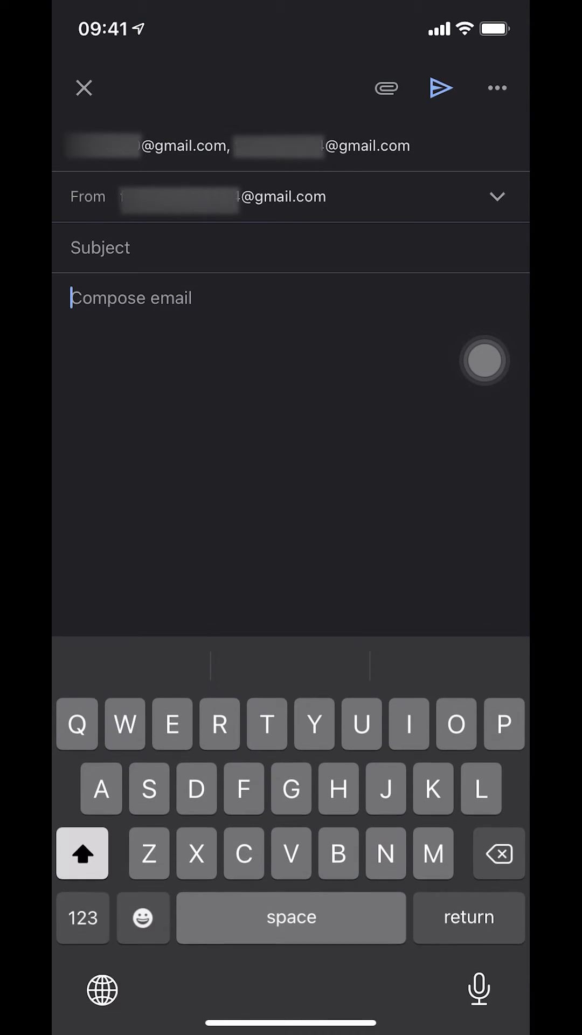
Step: Write the greeting "Hello there," in the body and send the email to both recipients
{"action": "type", "text": "Hello there,"}
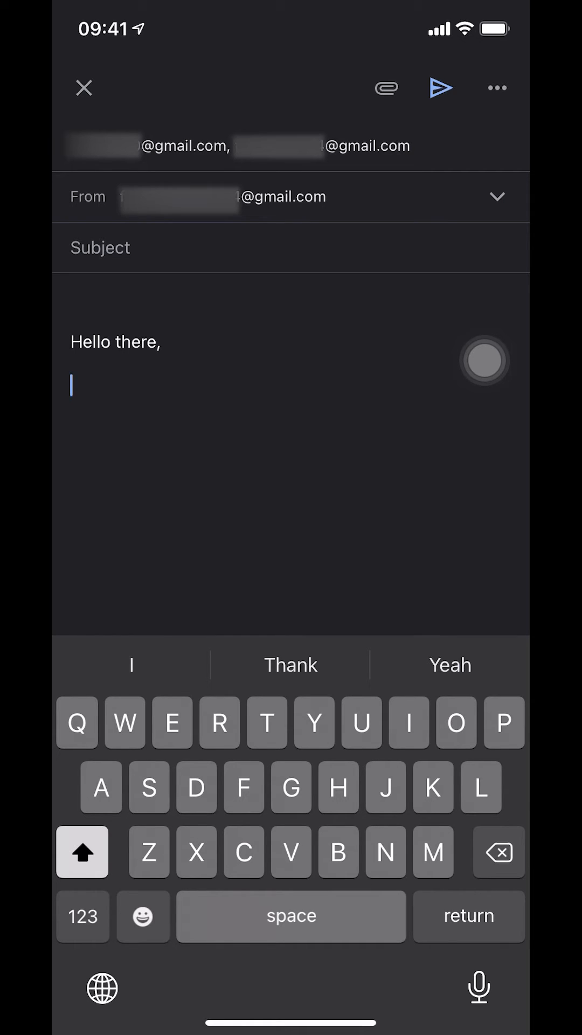
{"action": "left_click", "coordinate": [441, 88]}
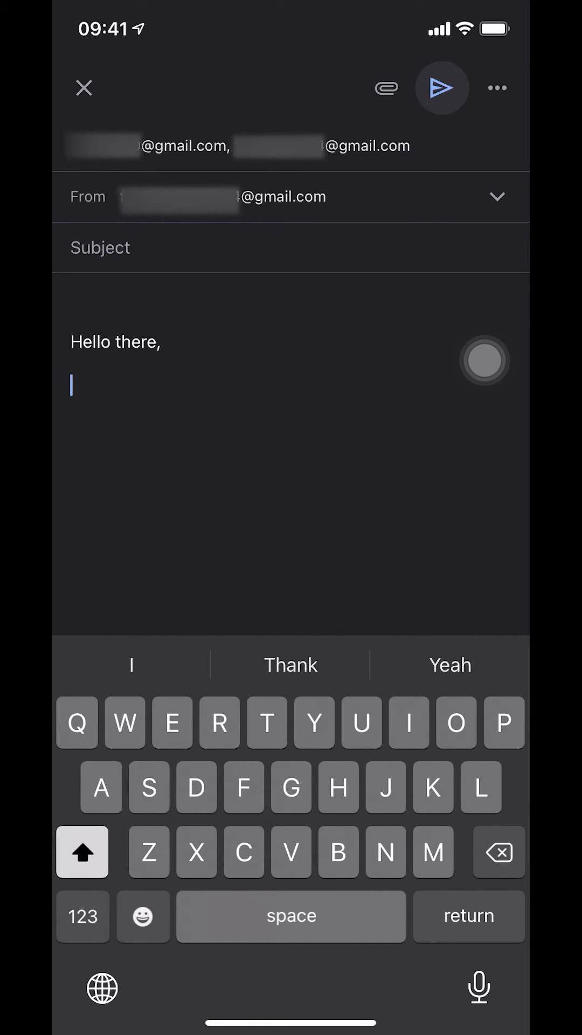
{"action": "left_click", "coordinate": [442, 87]}
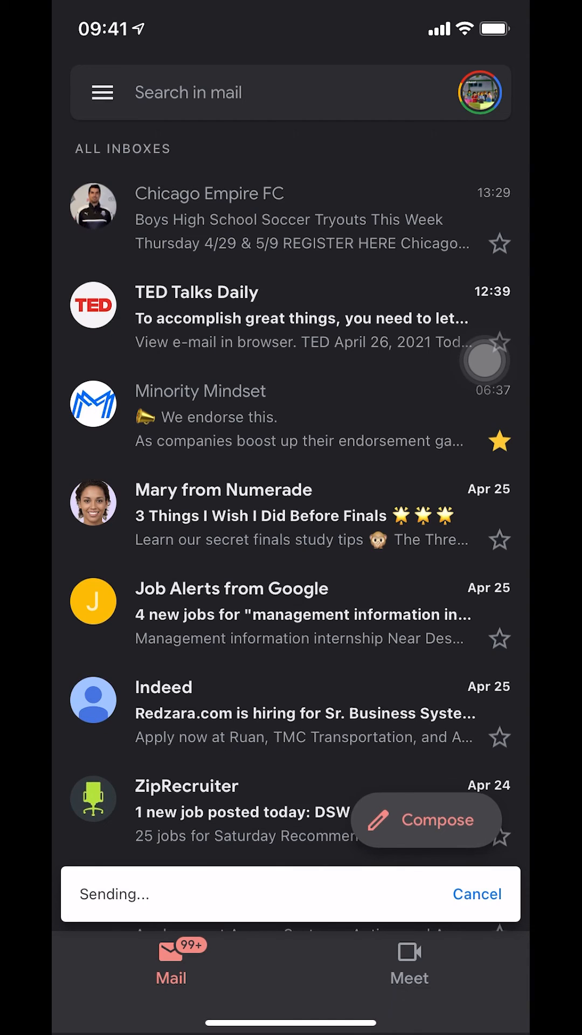